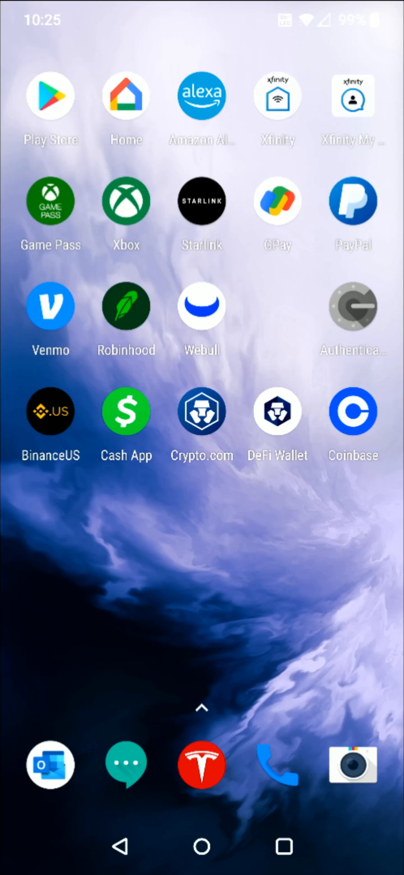
mouse_move(114, 476)
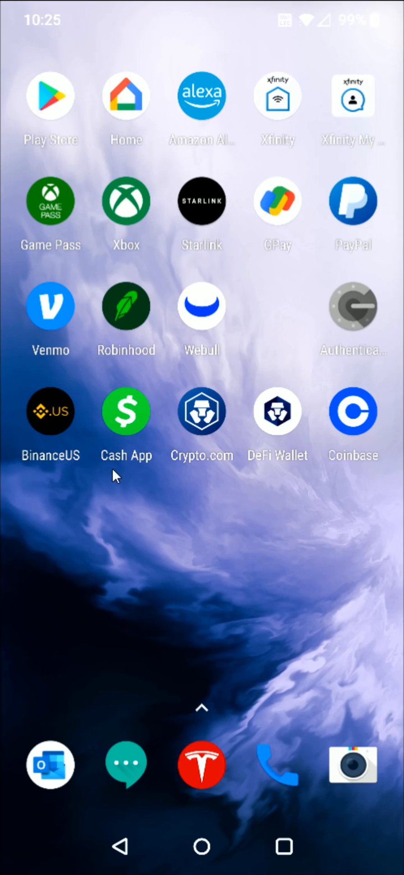
mouse_move(61, 480)
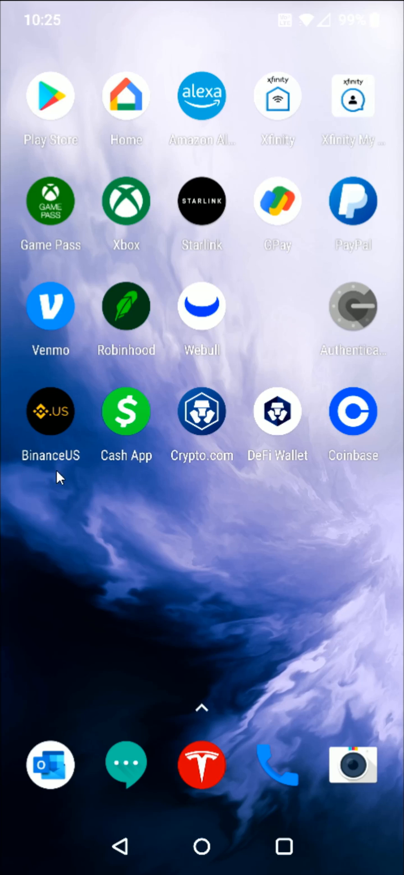
mouse_move(137, 483)
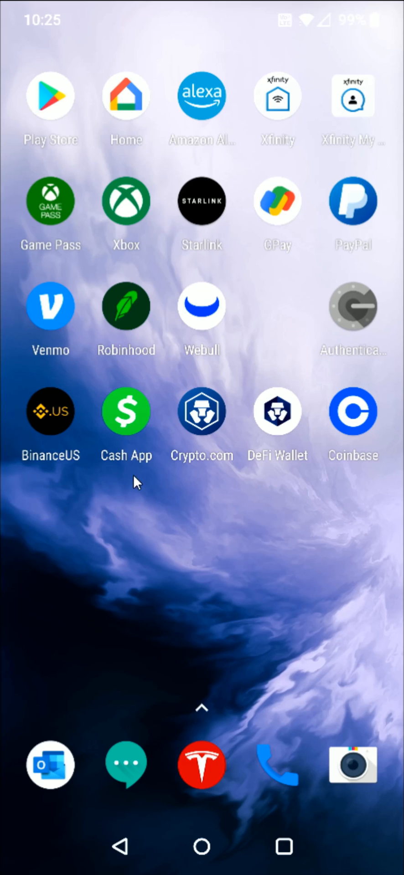
Switch the Cash App payment amount from USD to Bitcoin for a ₿0.001 (about $46.86) send.
click(126, 412)
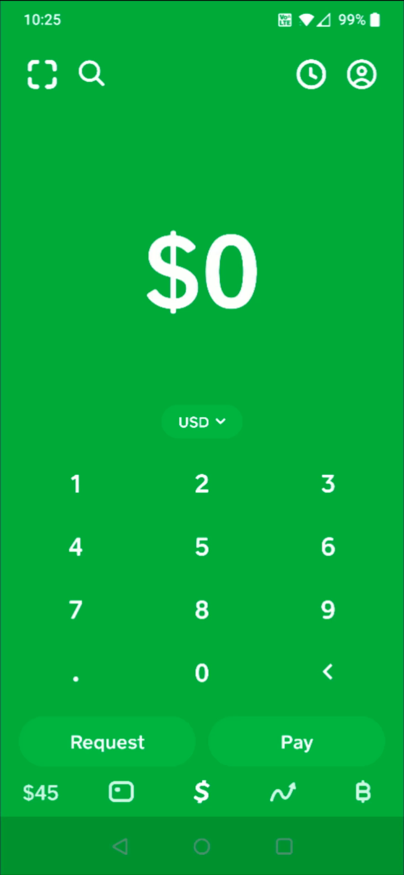
mouse_move(191, 432)
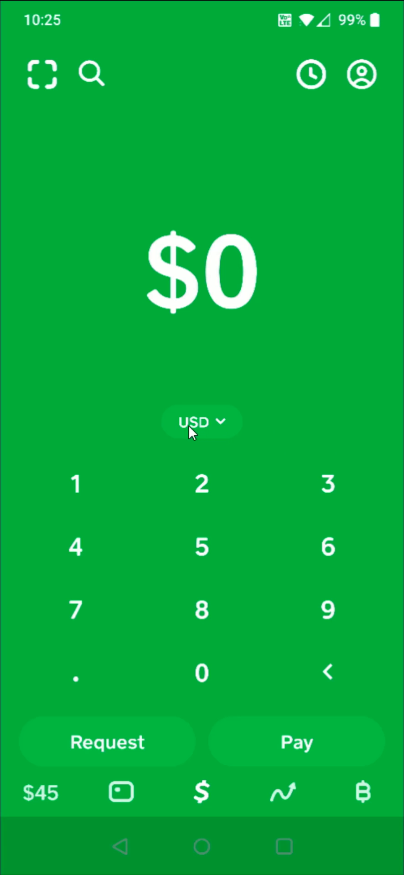
mouse_move(224, 427)
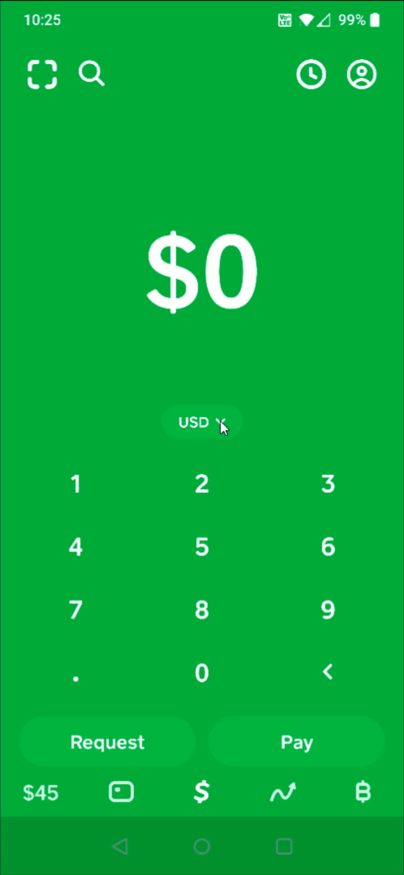
click(200, 422)
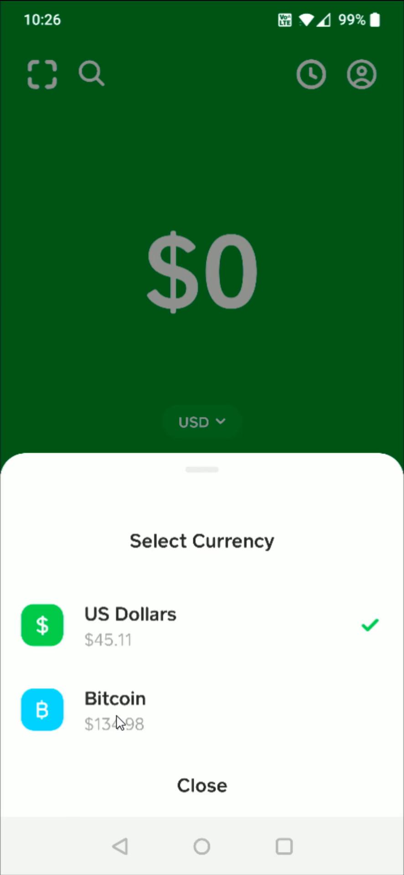
click(115, 710)
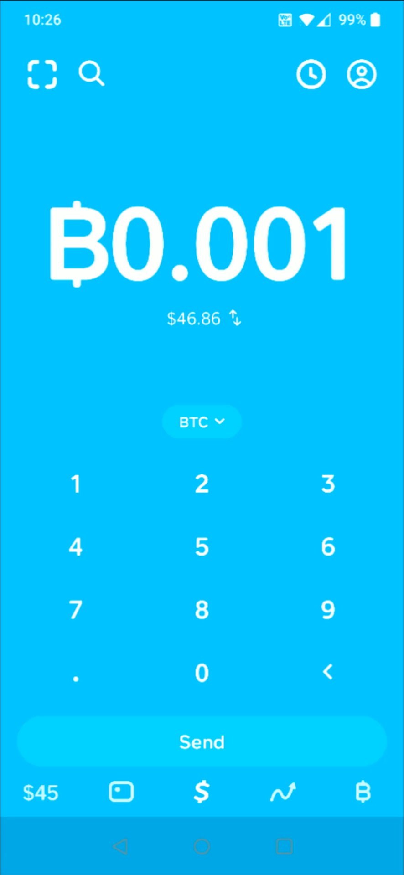
mouse_move(165, 769)
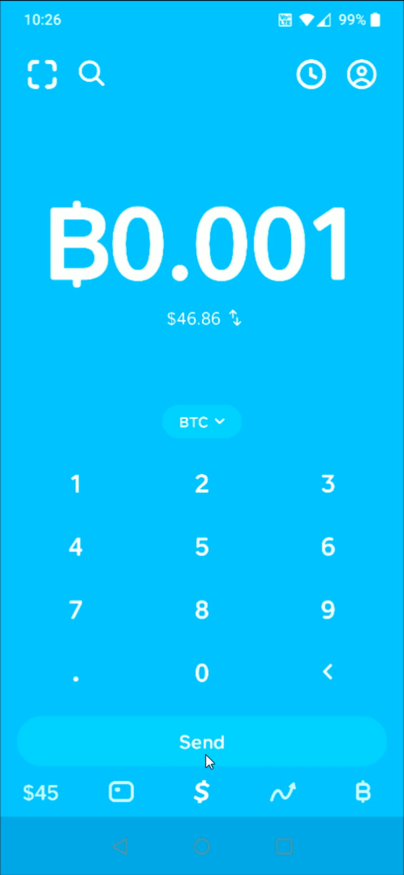
Start sending the 0.001 BTC to reach the recipient form, then return to the Android home screen.
click(201, 741)
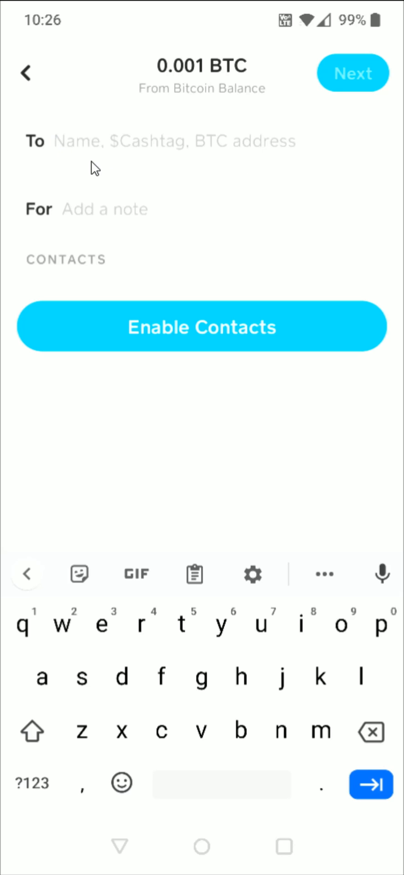
mouse_move(155, 152)
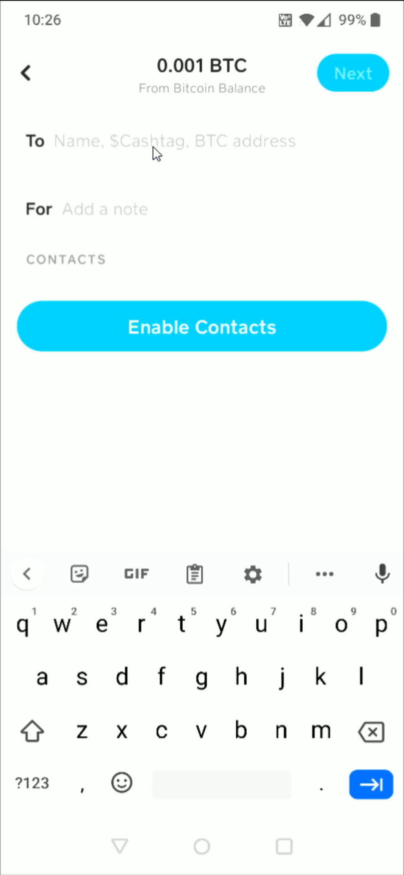
mouse_move(248, 153)
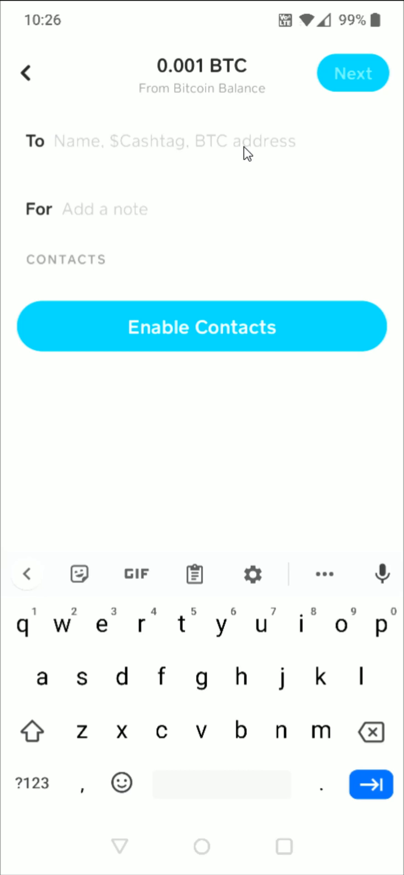
click(53, 140)
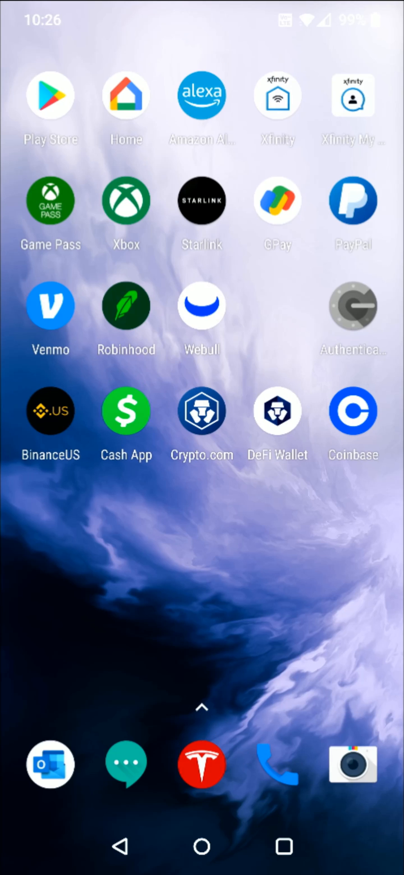
Show the Binance.US wallet's BTC deposit address, acknowledging the Bitcoin-only warning.
click(50, 410)
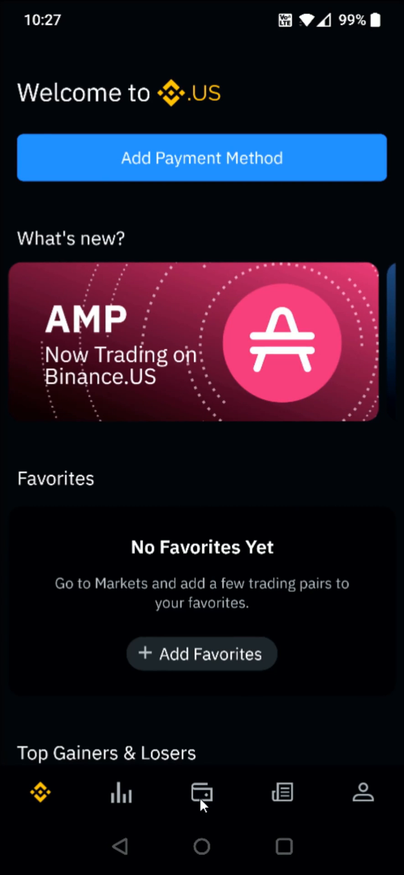
click(202, 792)
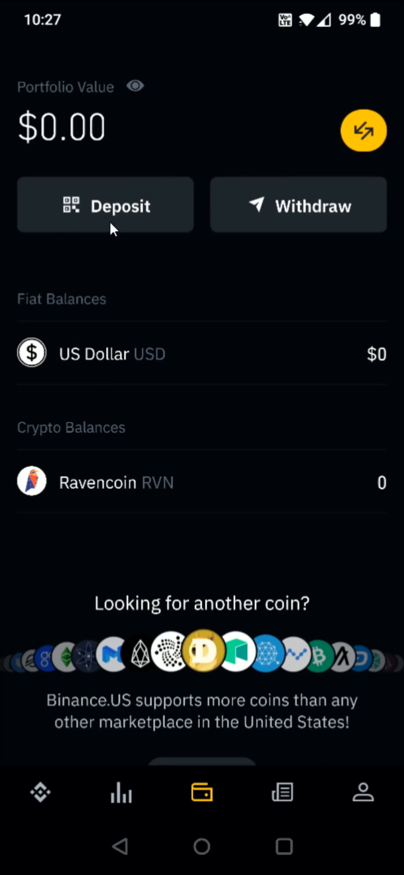
mouse_move(122, 229)
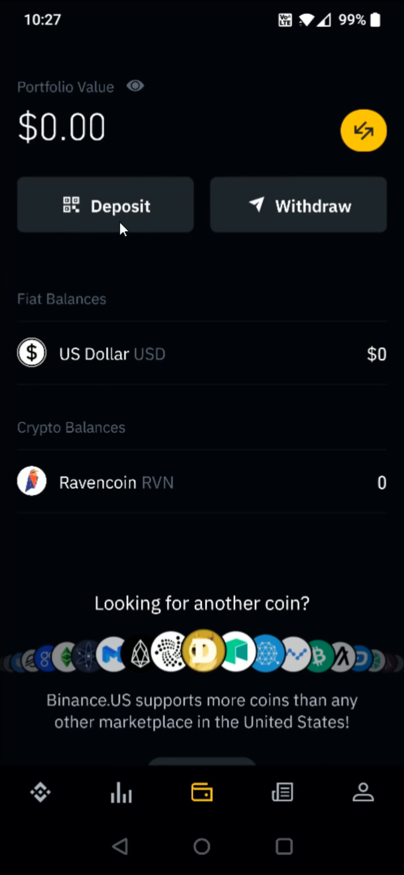
click(105, 204)
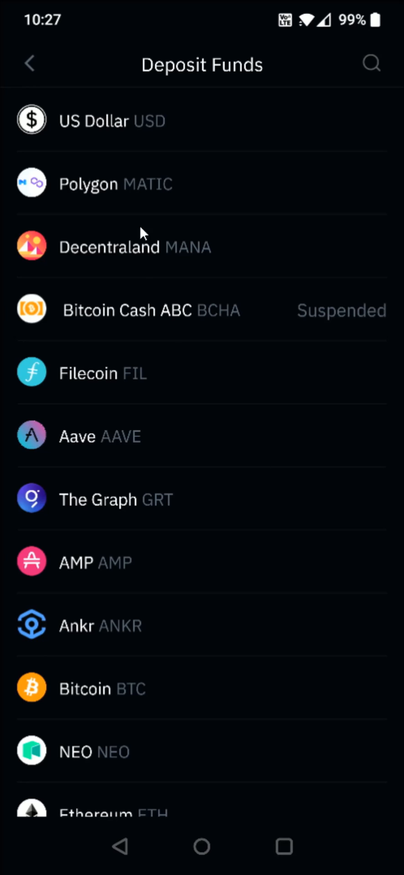
mouse_move(90, 714)
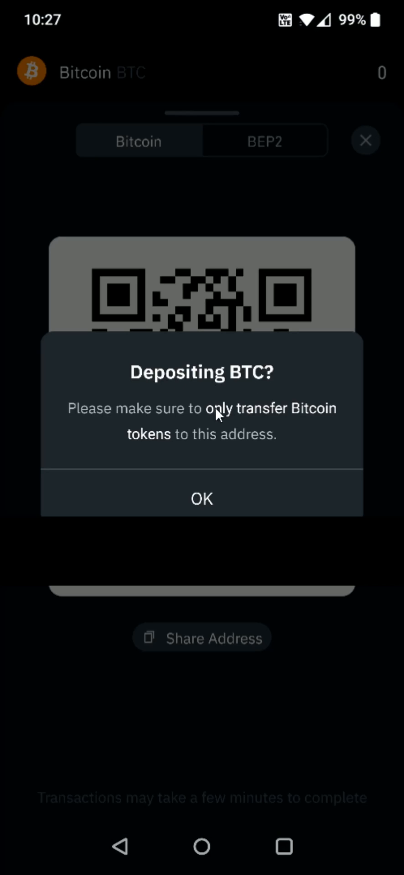
mouse_move(192, 436)
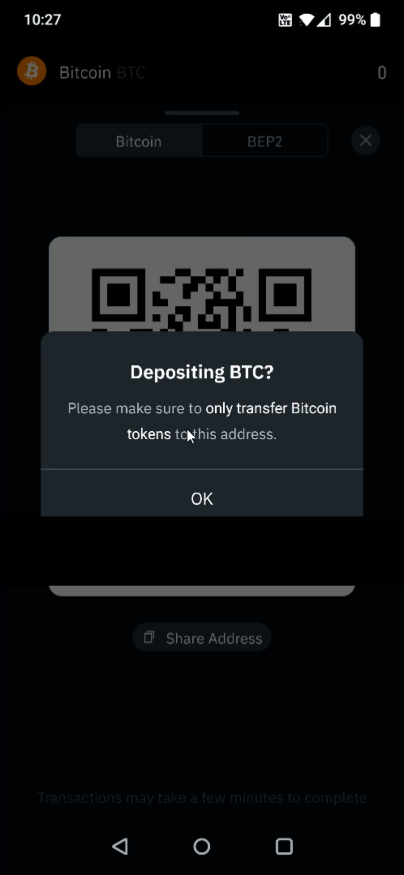
mouse_move(233, 510)
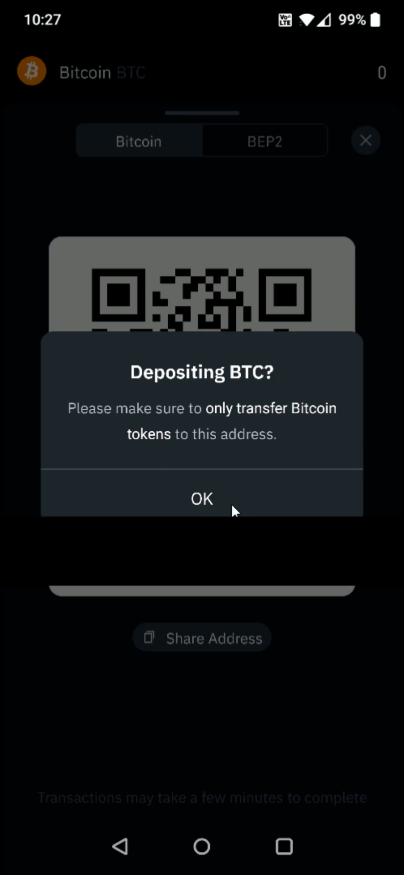
click(201, 497)
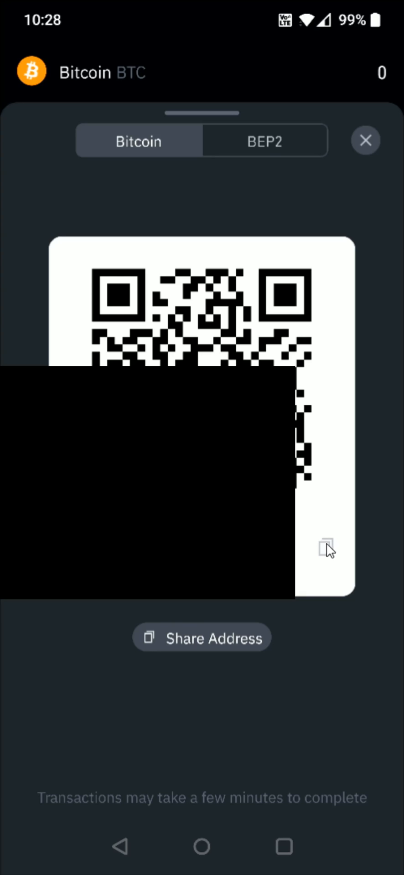
Copy the Binance.US BTC address and set it as the external recipient of the 0.001 BTC.
click(325, 547)
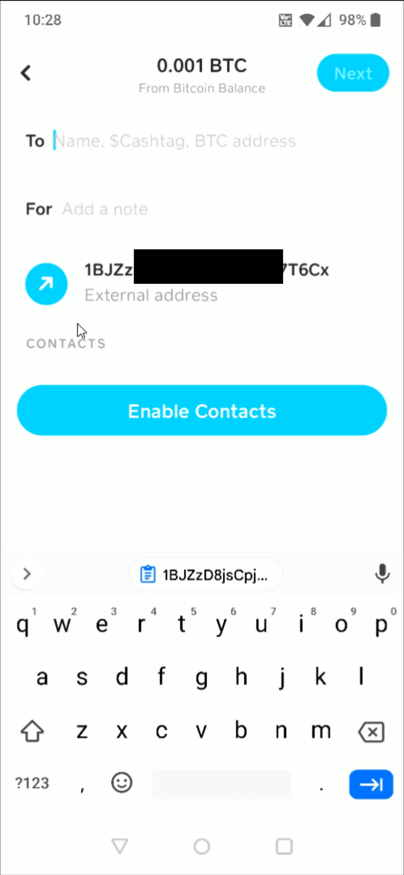
mouse_move(46, 284)
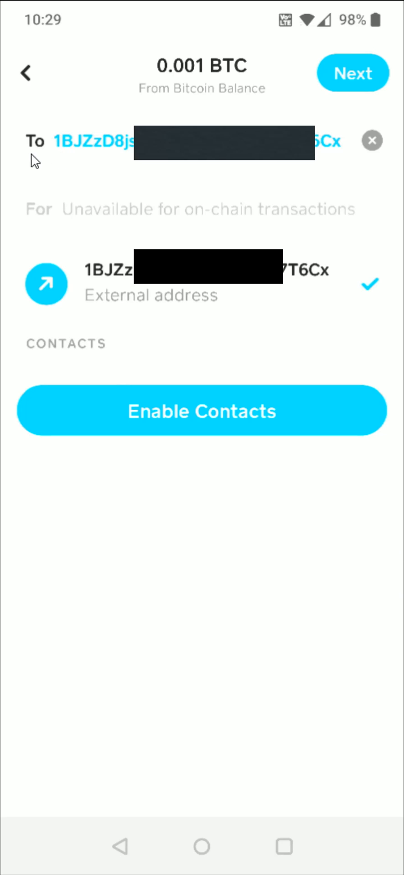
mouse_move(158, 202)
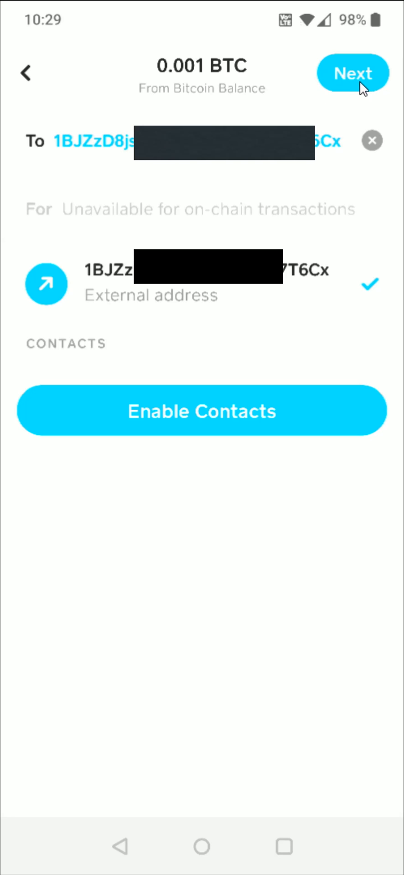
click(352, 73)
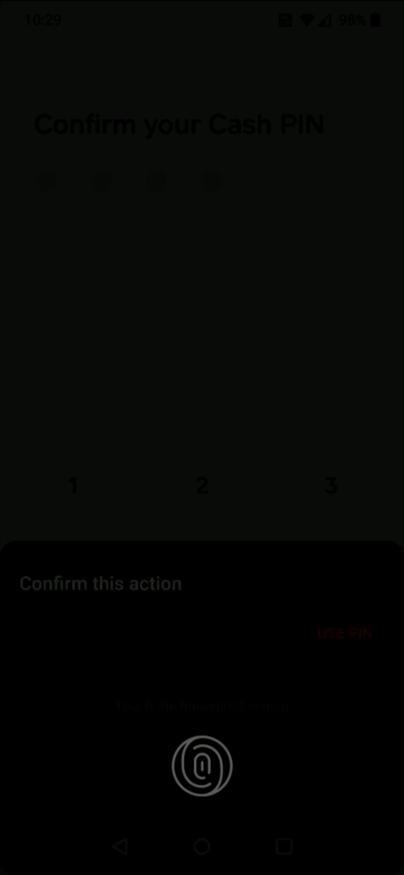
Authorize with PIN/fingerprint and choose the free Standard speed arriving in about 24 hours.
click(202, 764)
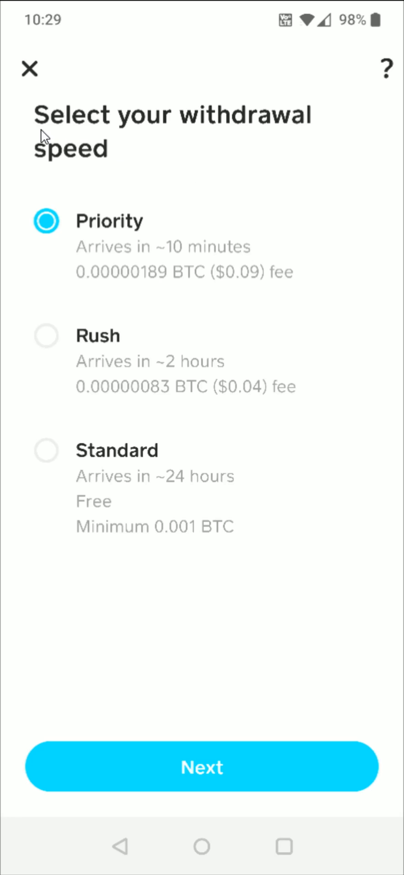
mouse_move(117, 233)
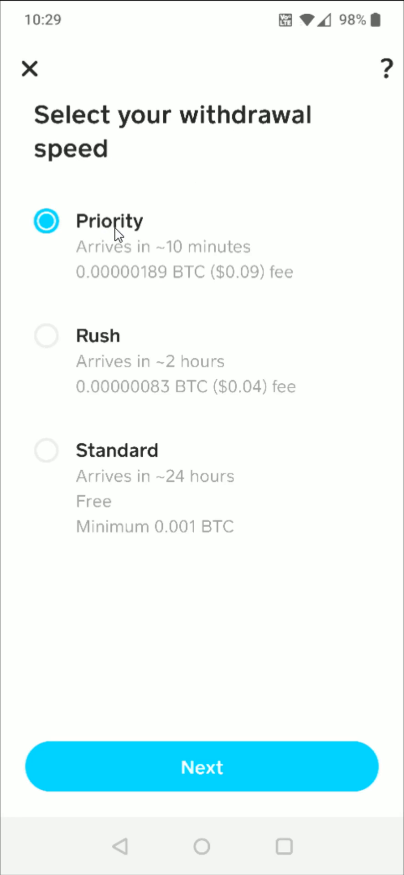
mouse_move(151, 500)
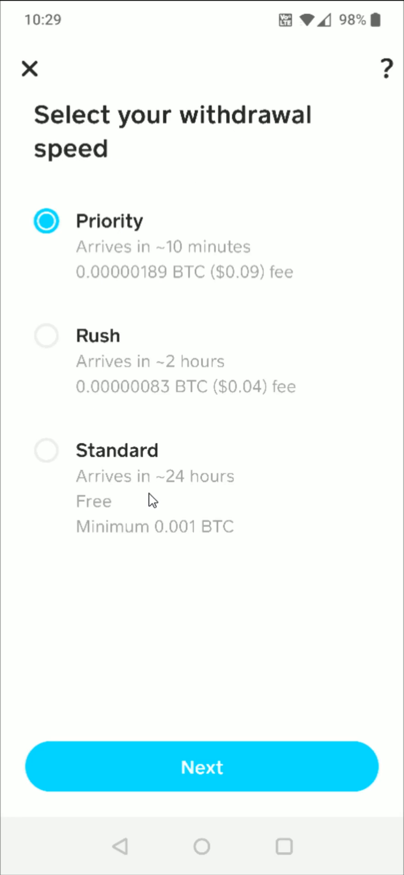
mouse_move(103, 521)
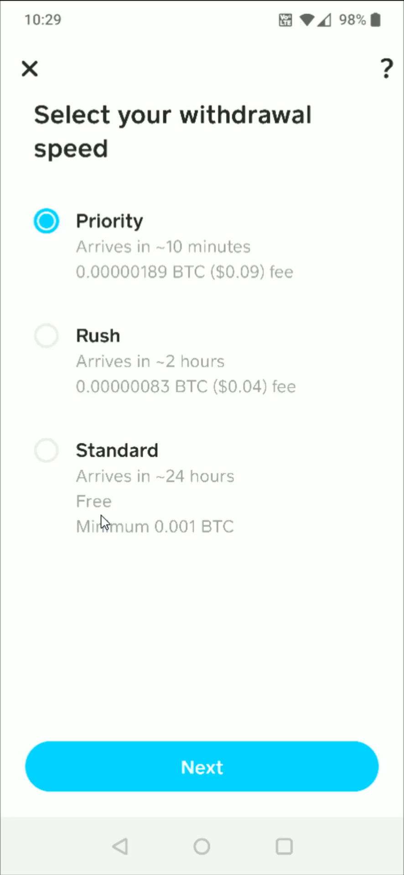
mouse_move(104, 521)
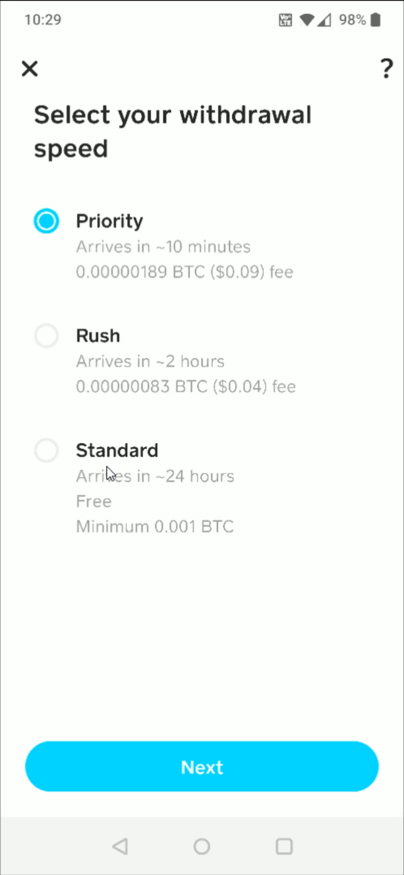
mouse_move(106, 273)
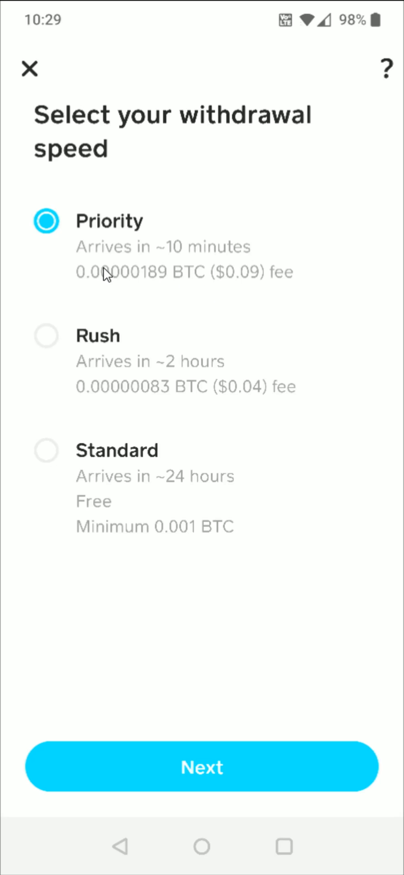
mouse_move(228, 407)
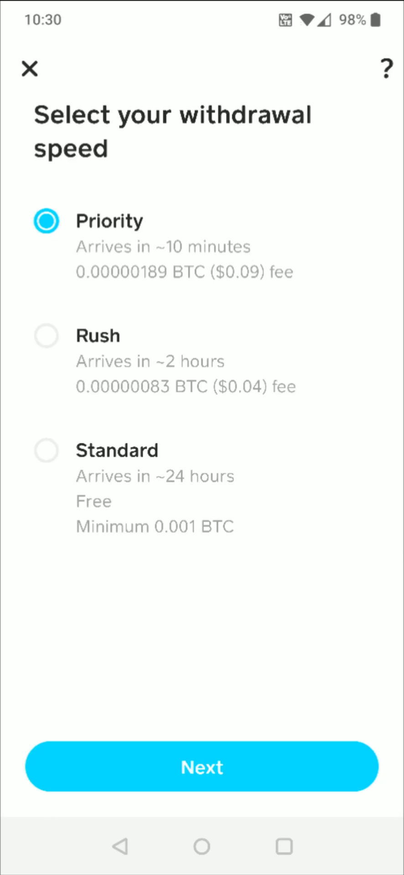
click(46, 450)
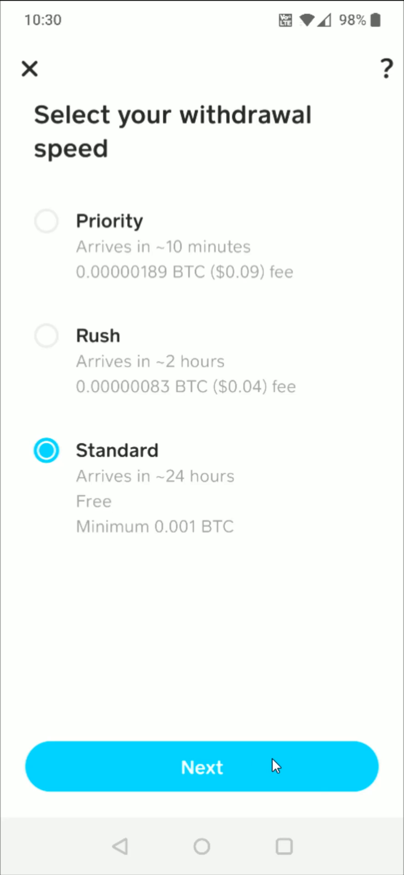
Review and confirm the free 0.001 BTC withdrawal to the Binance.US address.
click(202, 767)
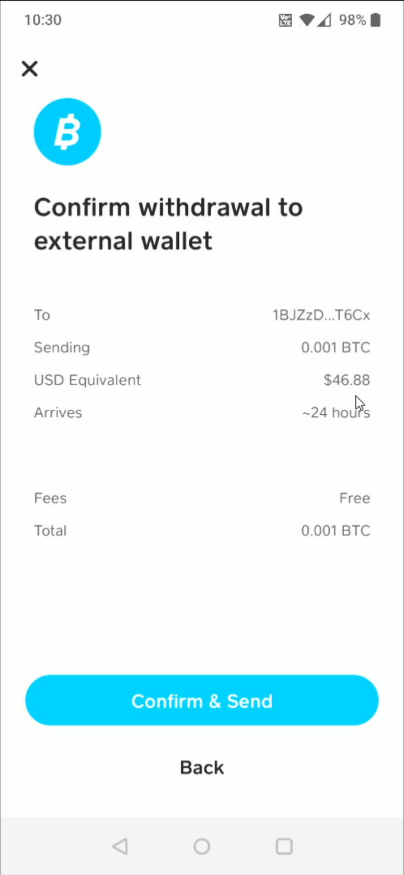
mouse_move(357, 435)
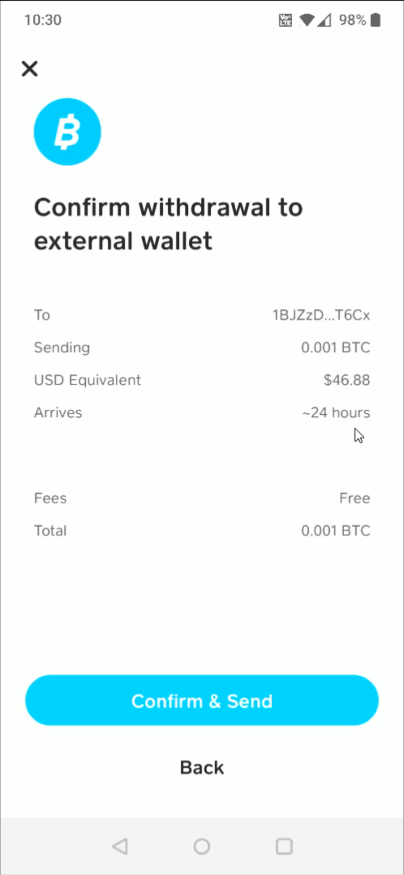
mouse_move(362, 521)
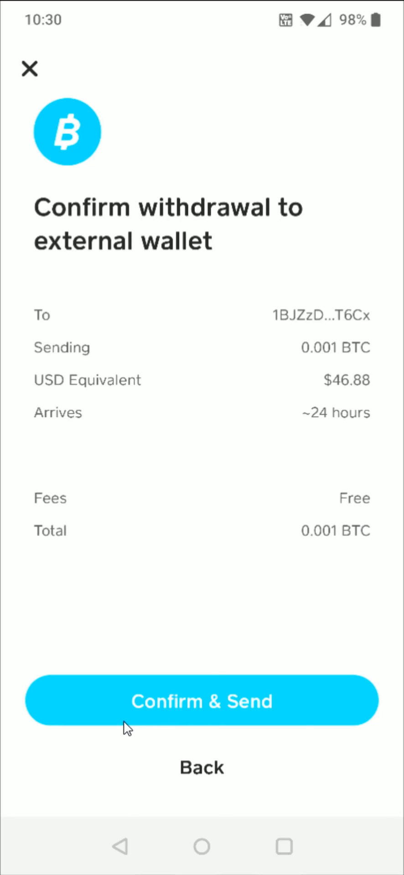
mouse_move(230, 724)
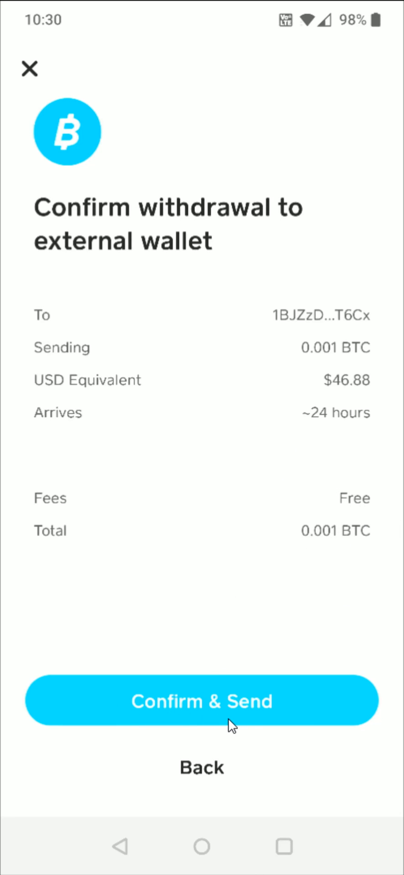
click(202, 701)
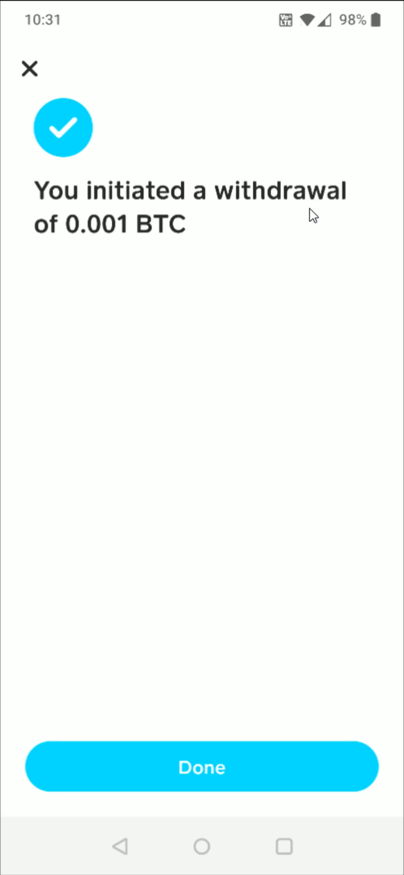
mouse_move(115, 265)
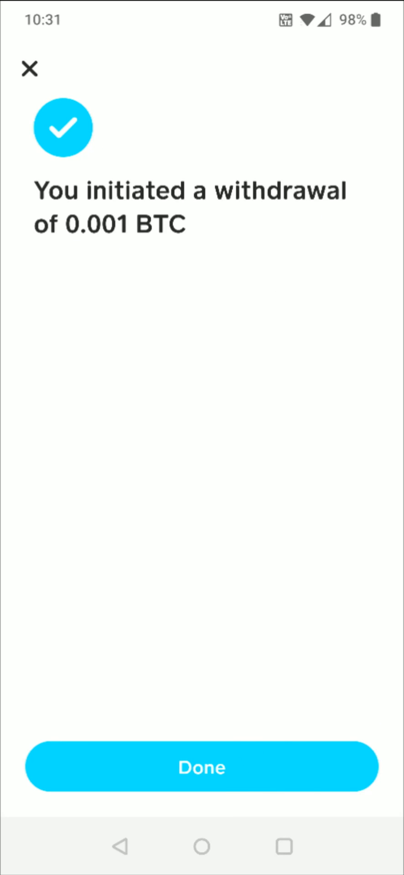
Dismiss the success message and show the Activity feed listing the 0.001 BTC withdrawal as pending.
click(201, 766)
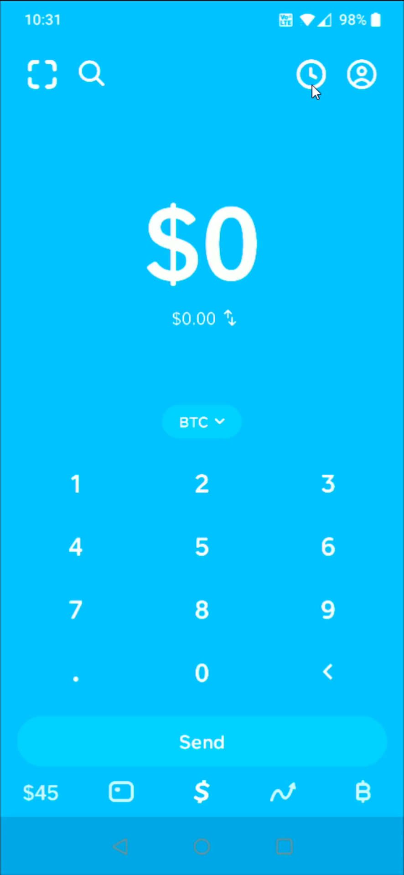
click(310, 73)
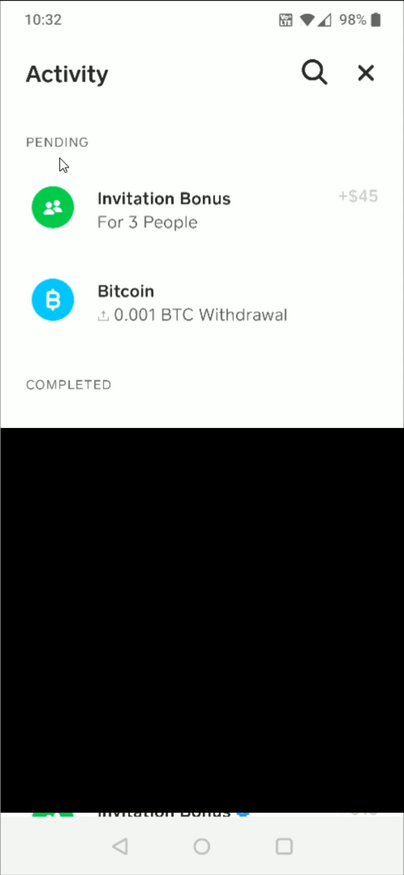
mouse_move(79, 399)
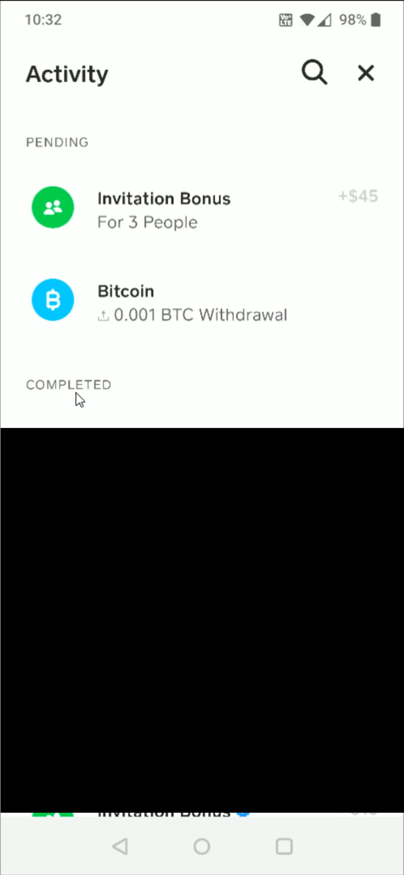
mouse_move(66, 415)
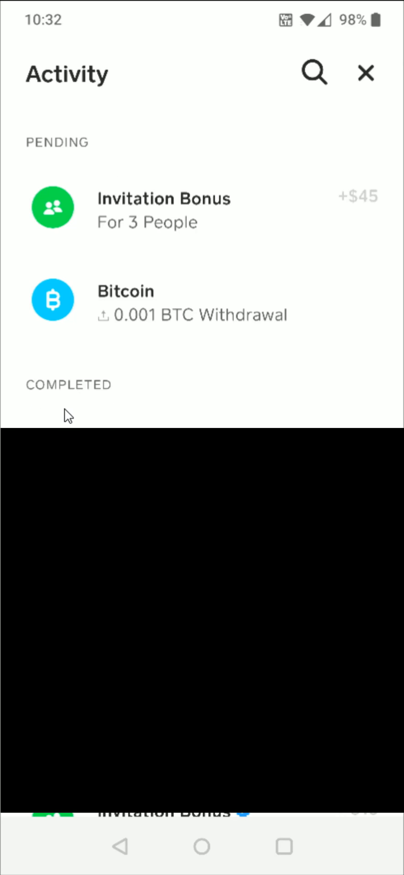